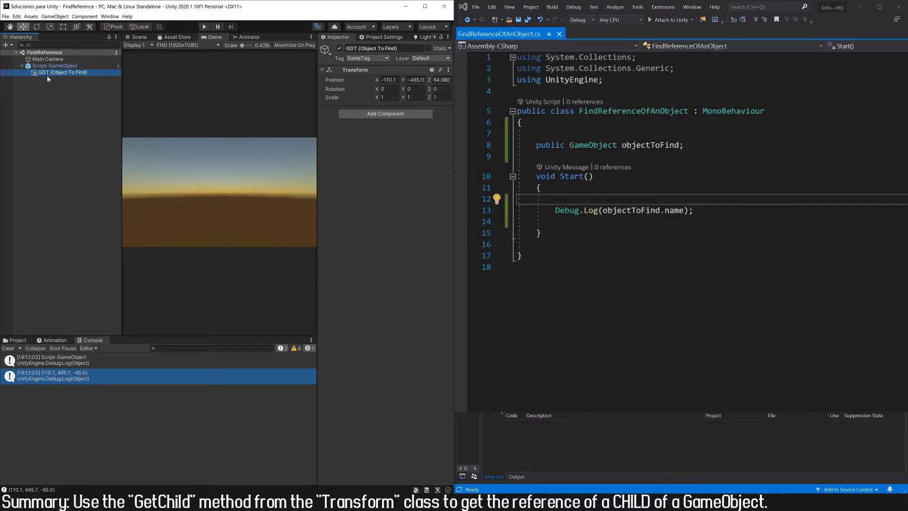
- Select Script-GameObject to view its empty Object To Find field in the Inspector
{"action": "left_click", "coordinate": [55, 65]}
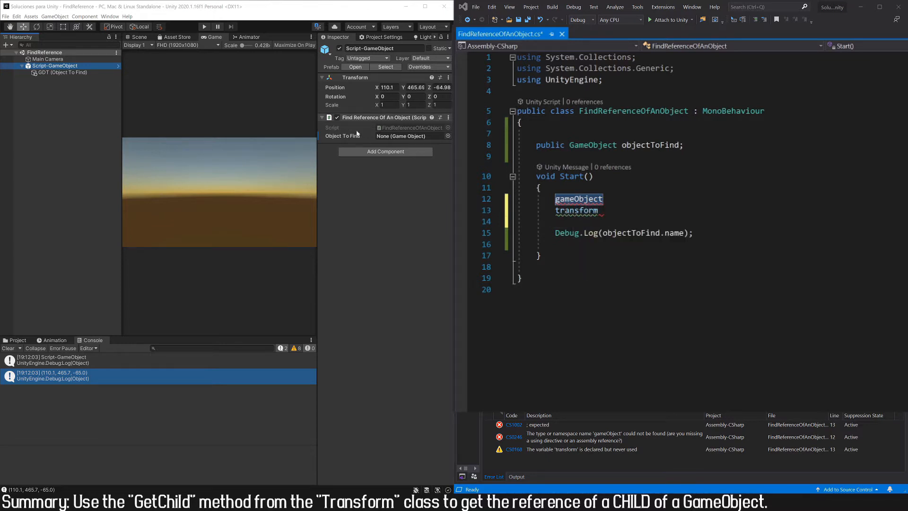
{"action": "mouse_move", "coordinate": [303, 99]}
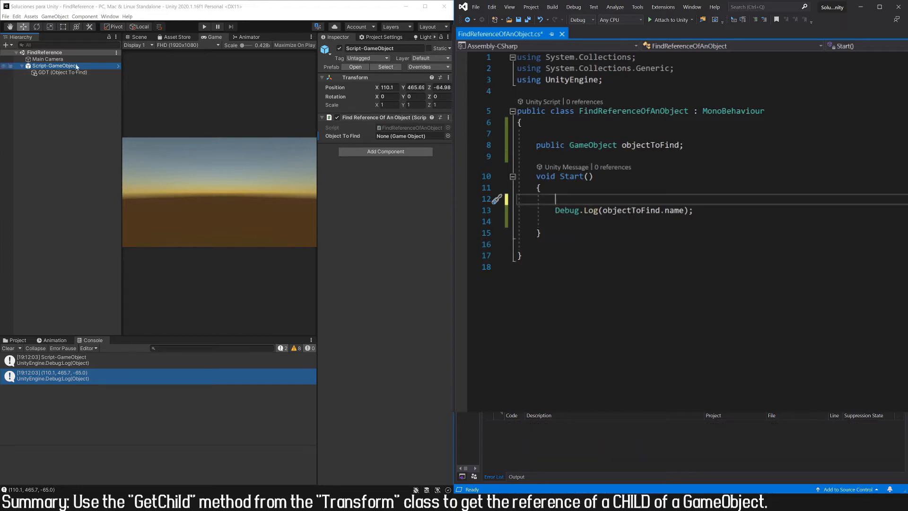
- Write transform.GetChild(0) on the empty line in Start()
{"action": "type", "text": "transform.GetChild()"}
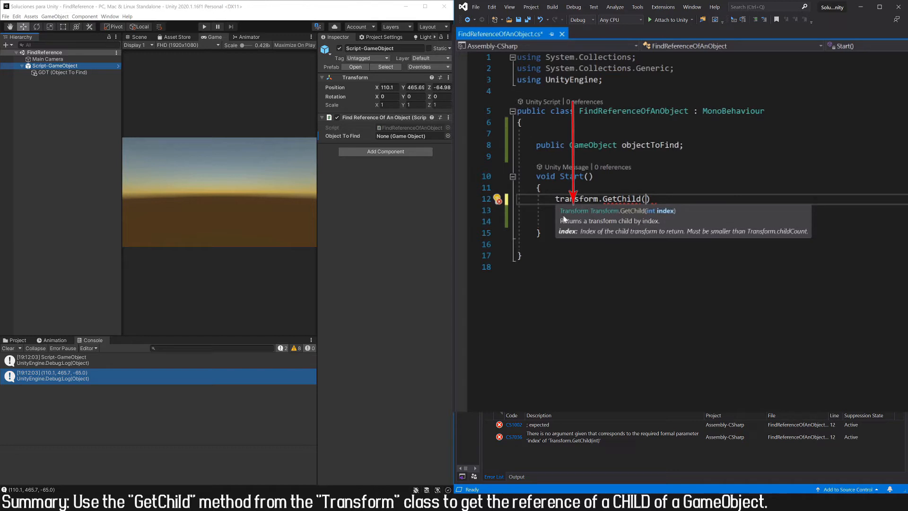
{"action": "mouse_move", "coordinate": [574, 219]}
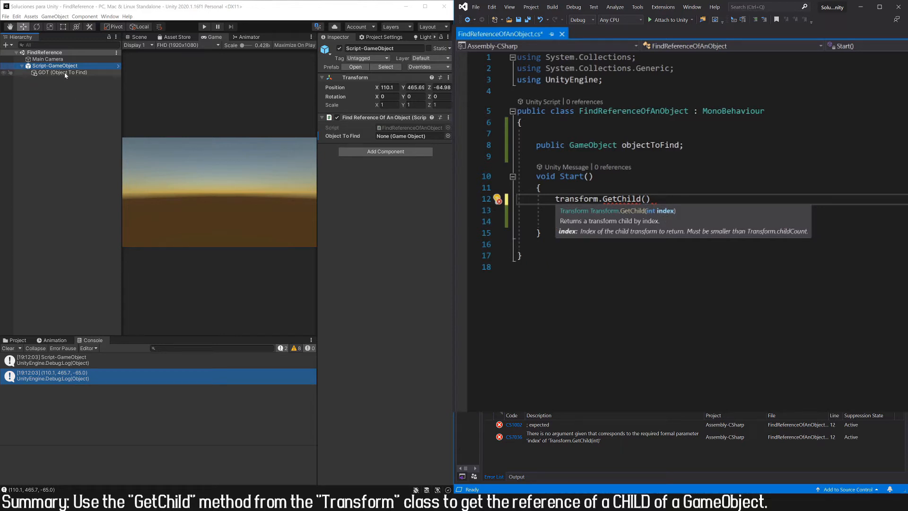
{"action": "type", "text": "0"}
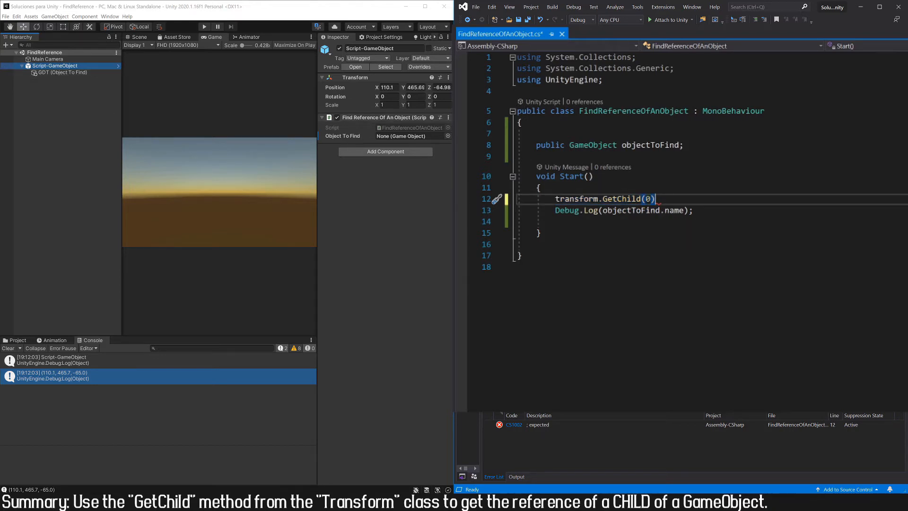
- Complete the line as objectToFind = transform.GetChild(0).gameObject; and save the script
{"action": "type", "text": ".gameObject;"}
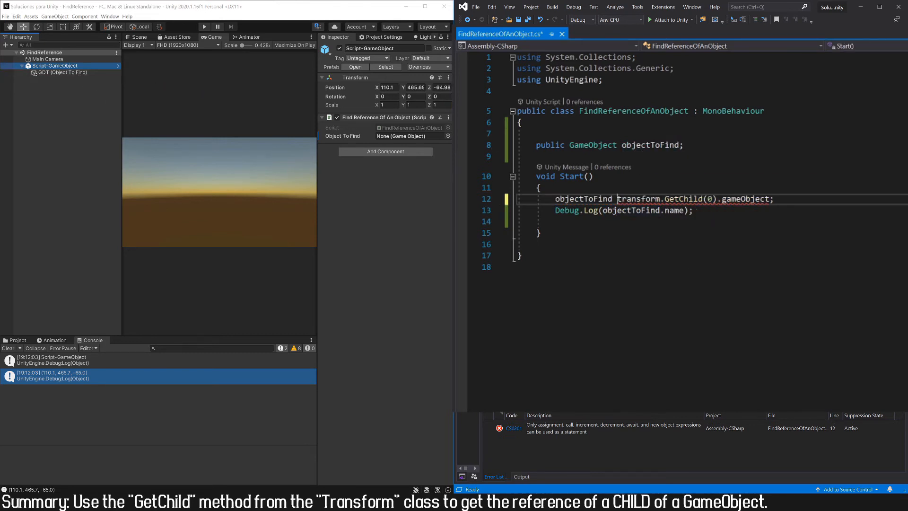
{"action": "double_click", "coordinate": [583, 198]}
{"action": "type", "text": " ="}
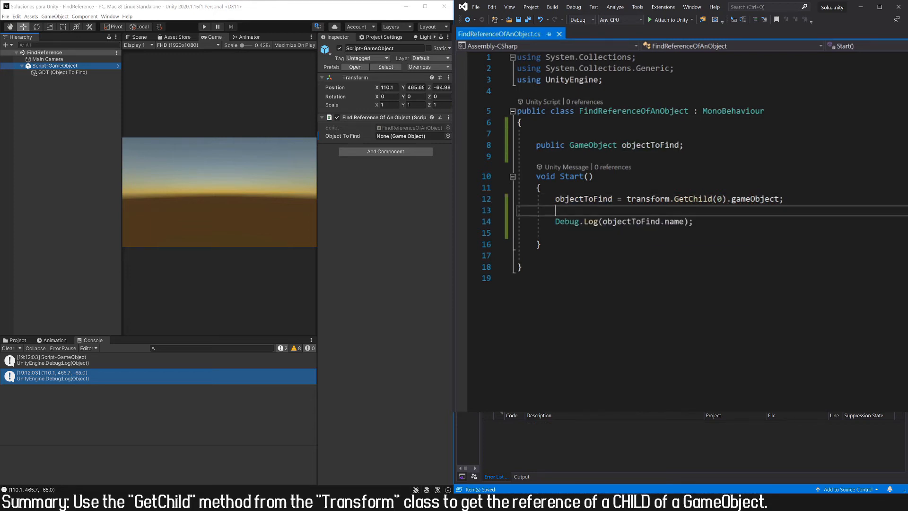
- Enter Play mode and confirm Object To Find shows GDT and the Console logs it
{"action": "left_click", "coordinate": [203, 26]}
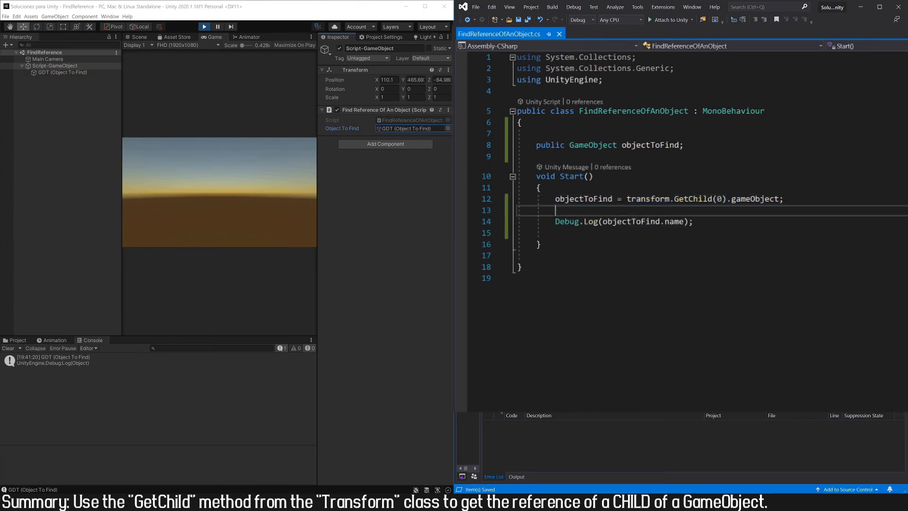
{"action": "double_click", "coordinate": [648, 198]}
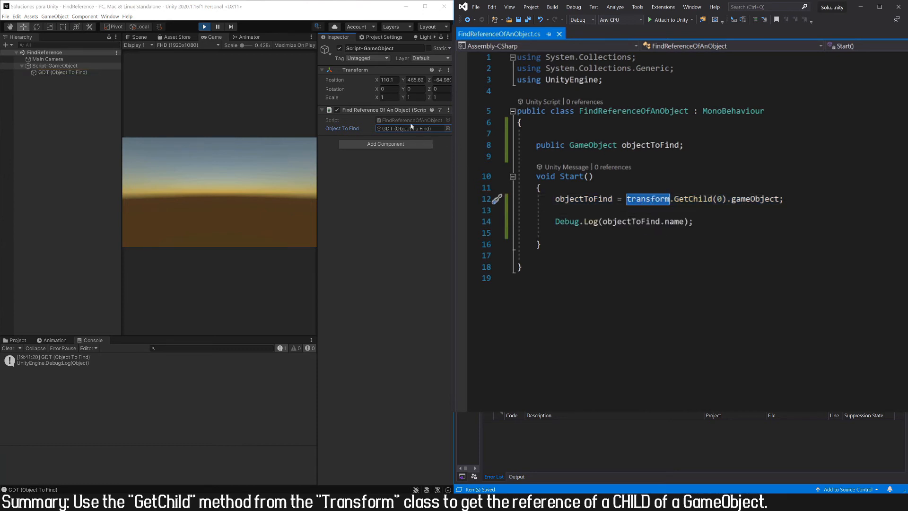